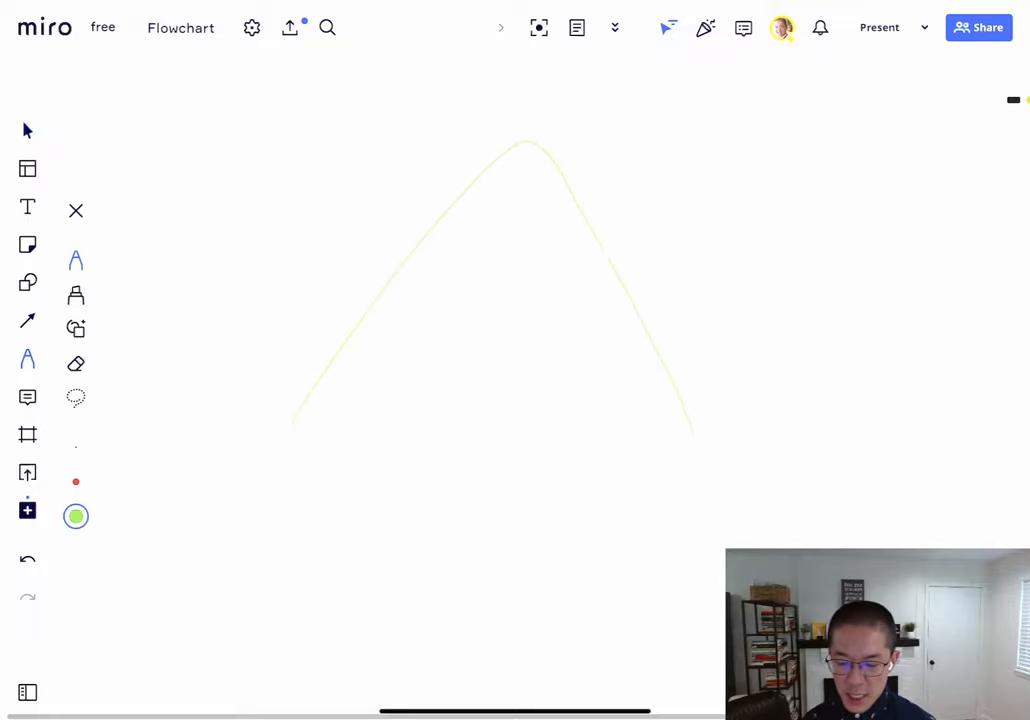
Draw the green triangle's base line and handwrite '90 Ritual' and 'RMG Rituals' beside it
drag(290, 425, 690, 440)
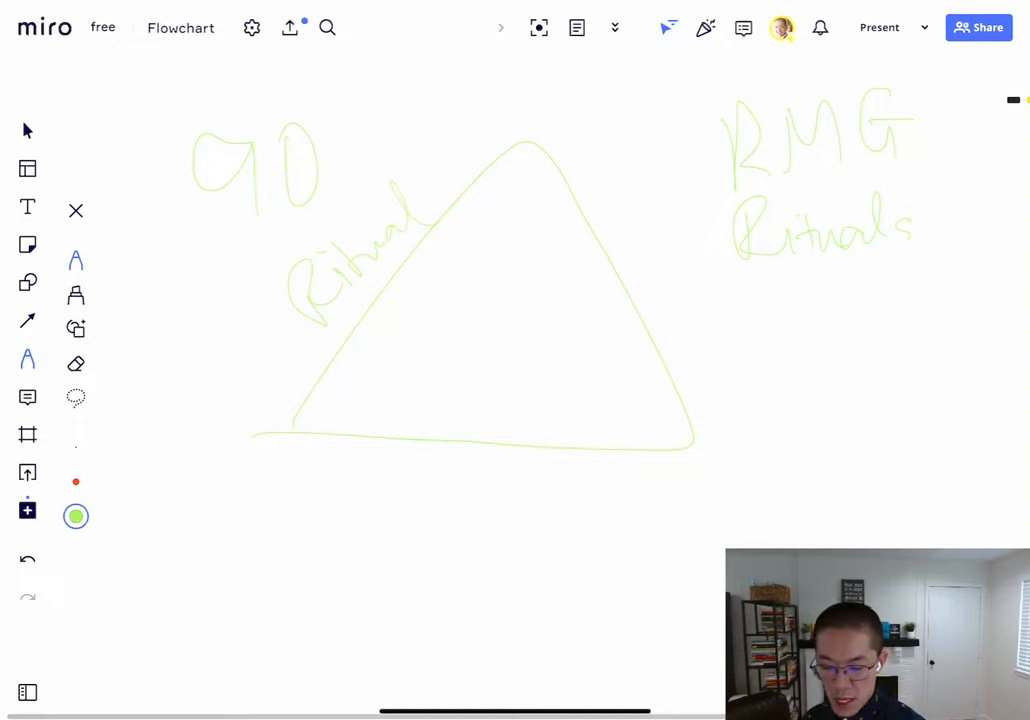
Handwrite 'Metrics' below the triangle, 'Bonus' to its right and 'Ritual — move' further down
drag(410, 480, 540, 490)
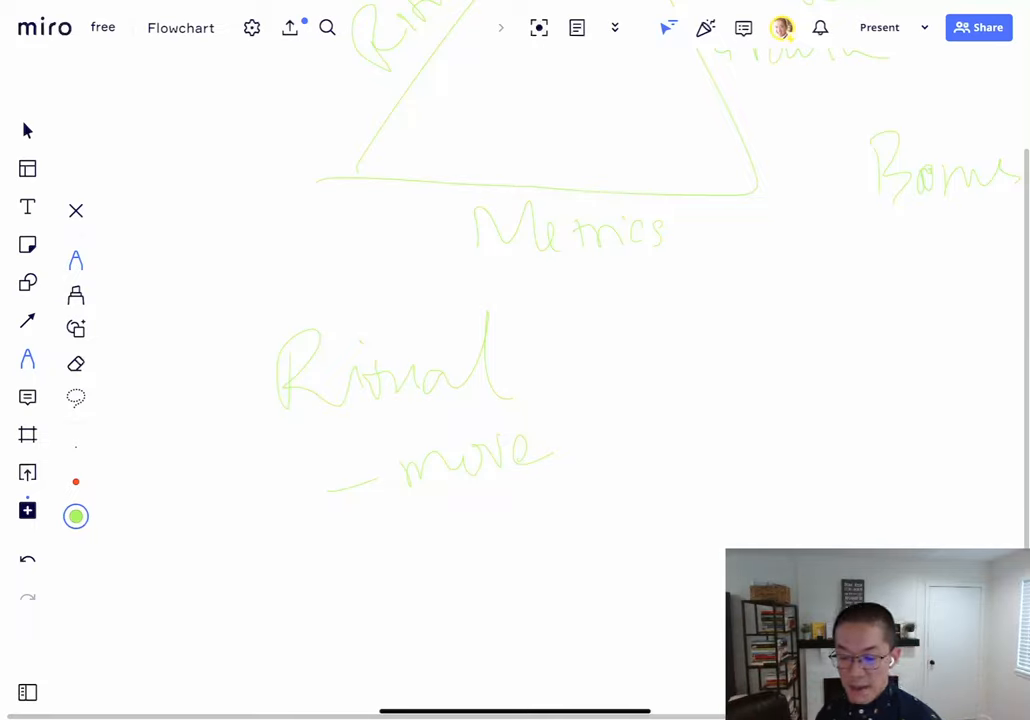
Add dashes under 'Ritual — move' and write 'routine' beside 'move' in green pen
drag(345, 548, 390, 543)
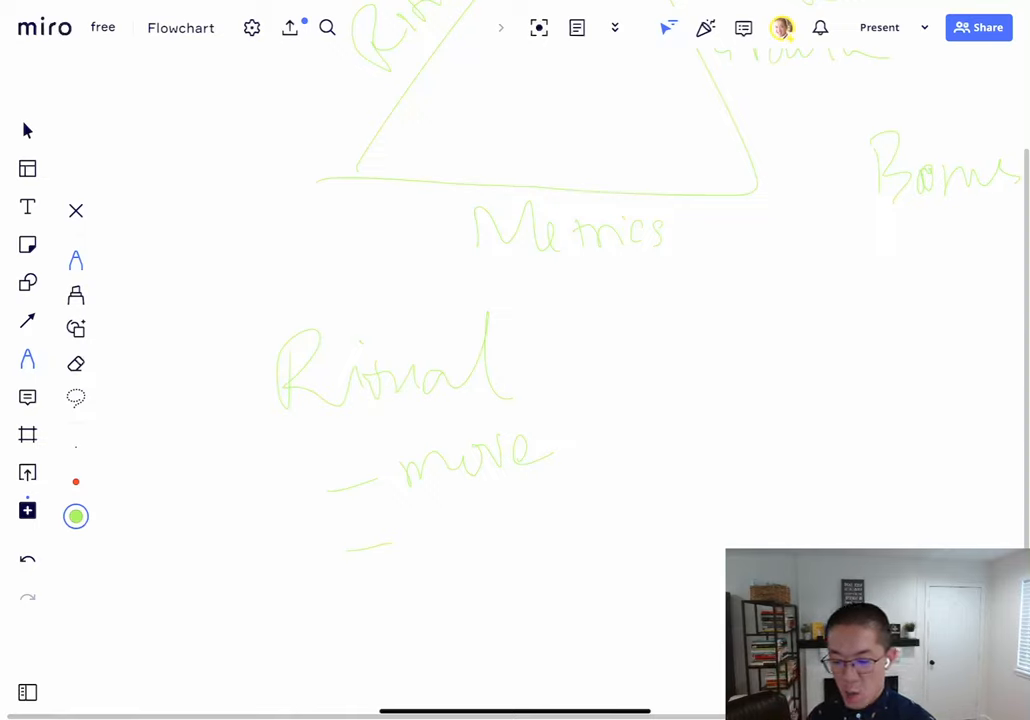
drag(420, 495, 540, 515)
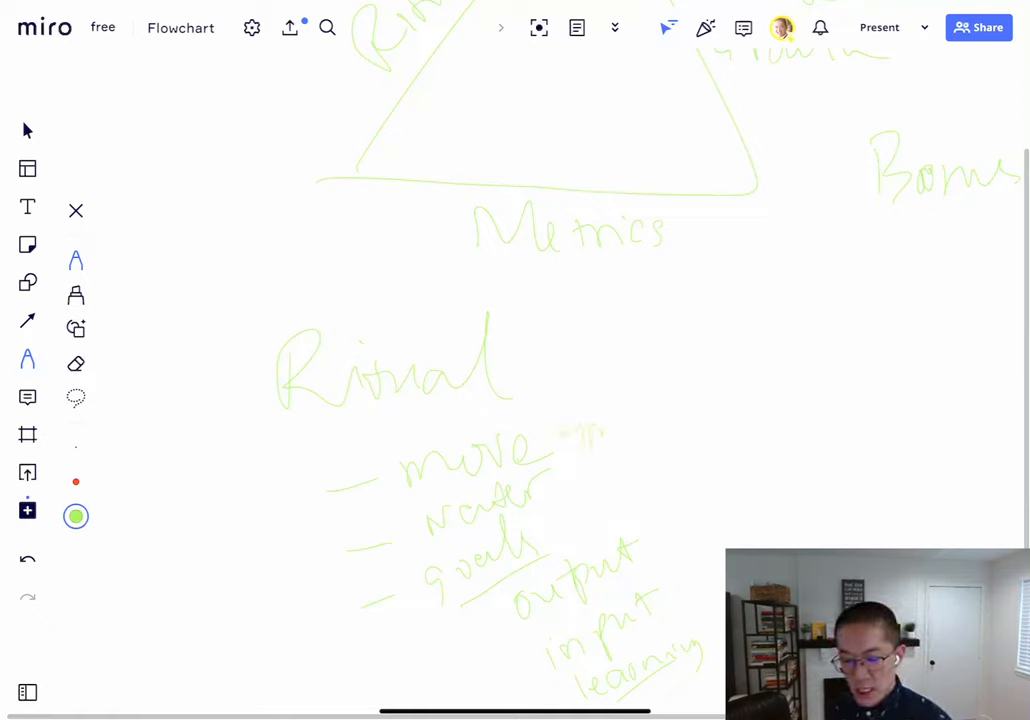
drag(560, 460, 700, 390)
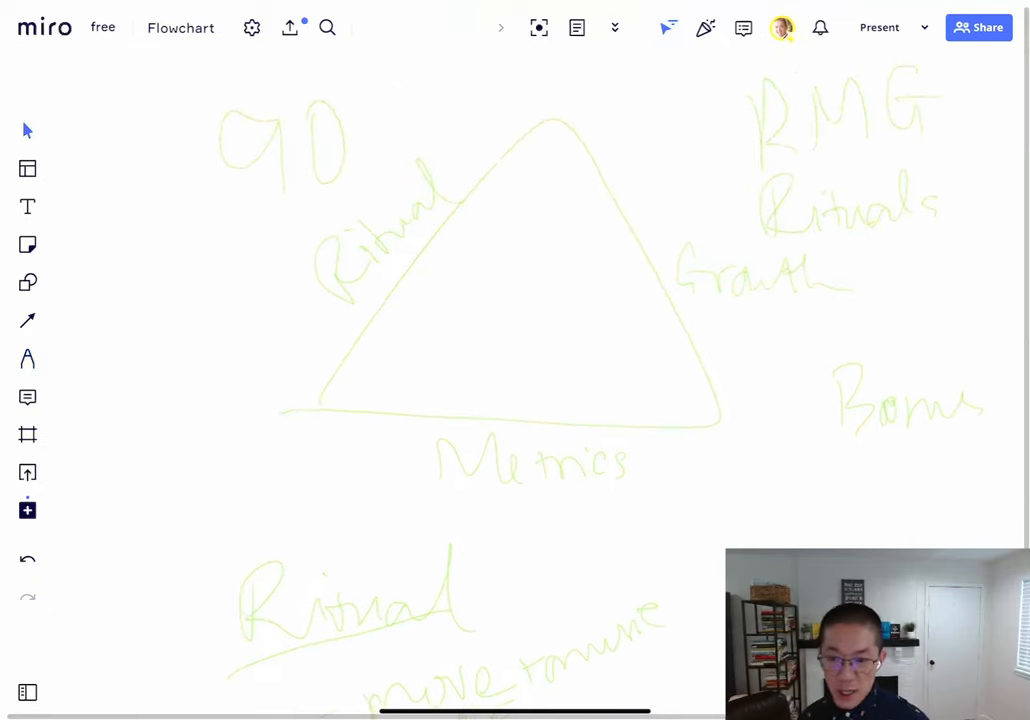
Scroll the board down to make room for a larger Metrics heading
scroll(down, 3)
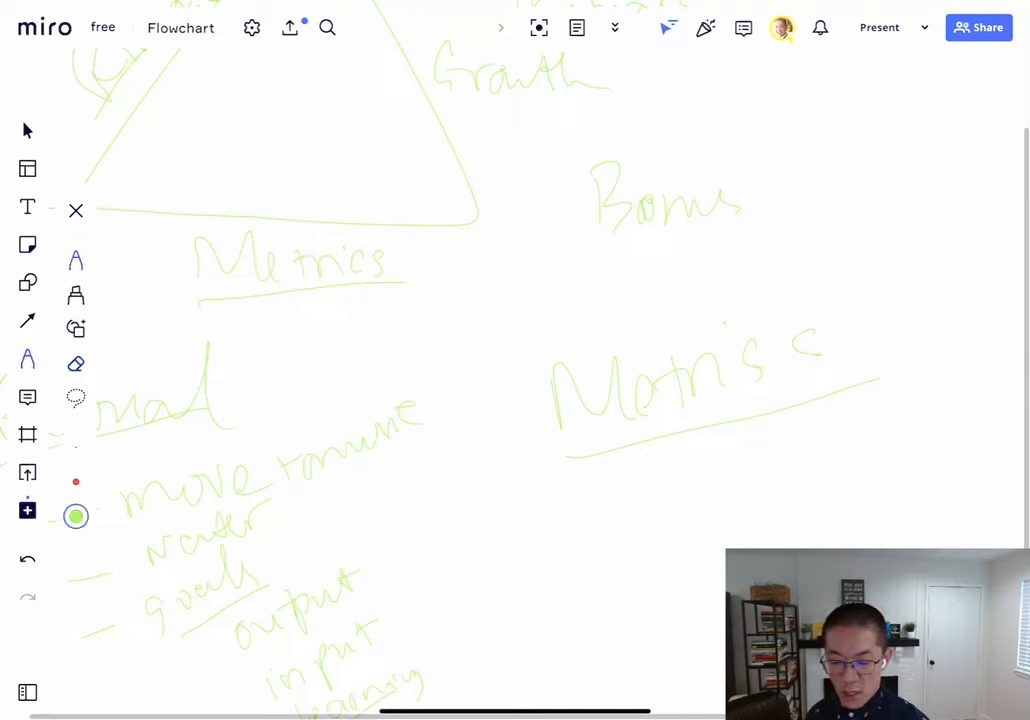
Handwrite 'Huddle AM', a circled 'EOD update' and 'notes' under the larger Metrics heading
drag(625, 520, 730, 485)
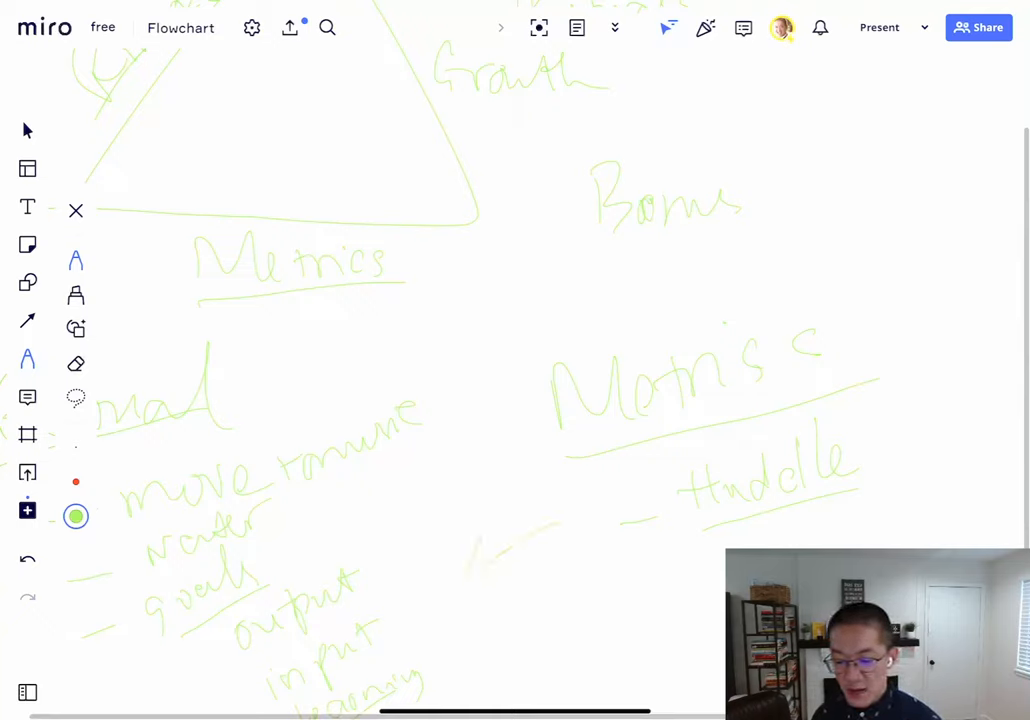
drag(555, 525, 465, 595)
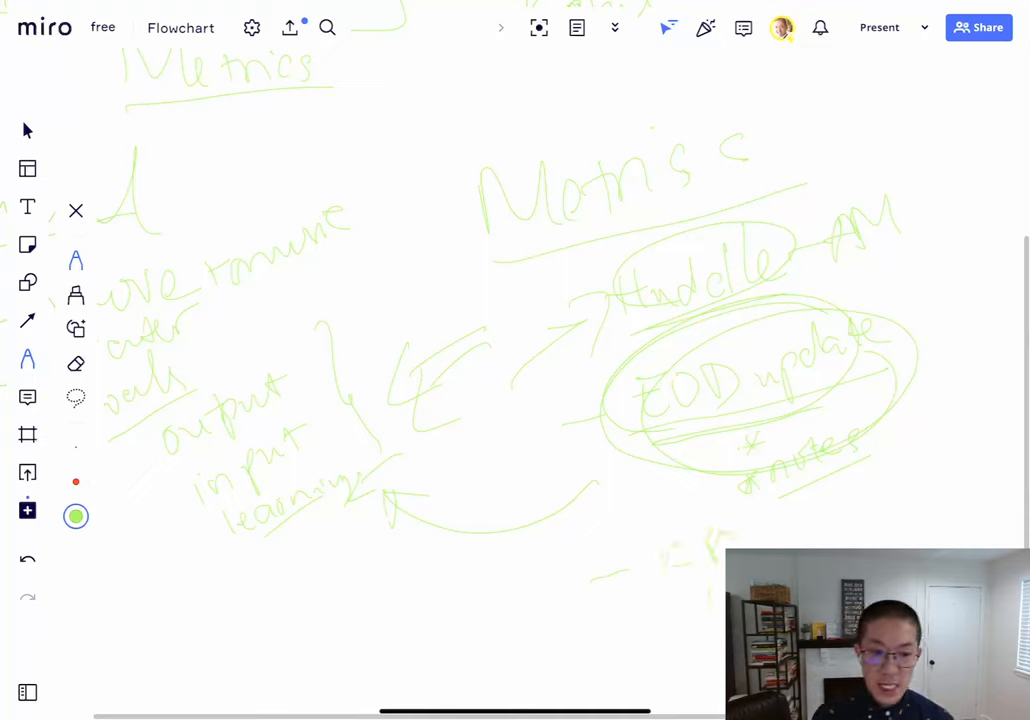
drag(660, 545, 735, 600)
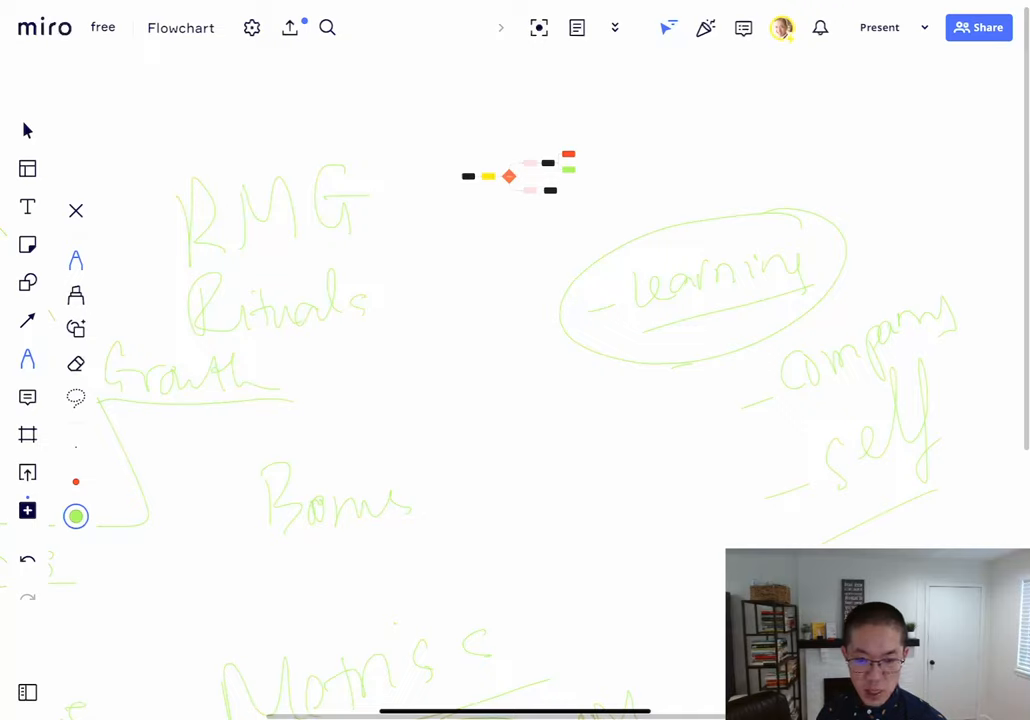
Draw the looping arrows around the Rituals-Growth-Metrics triangle and close an oval around 'Bonus'
drag(760, 410, 790, 490)
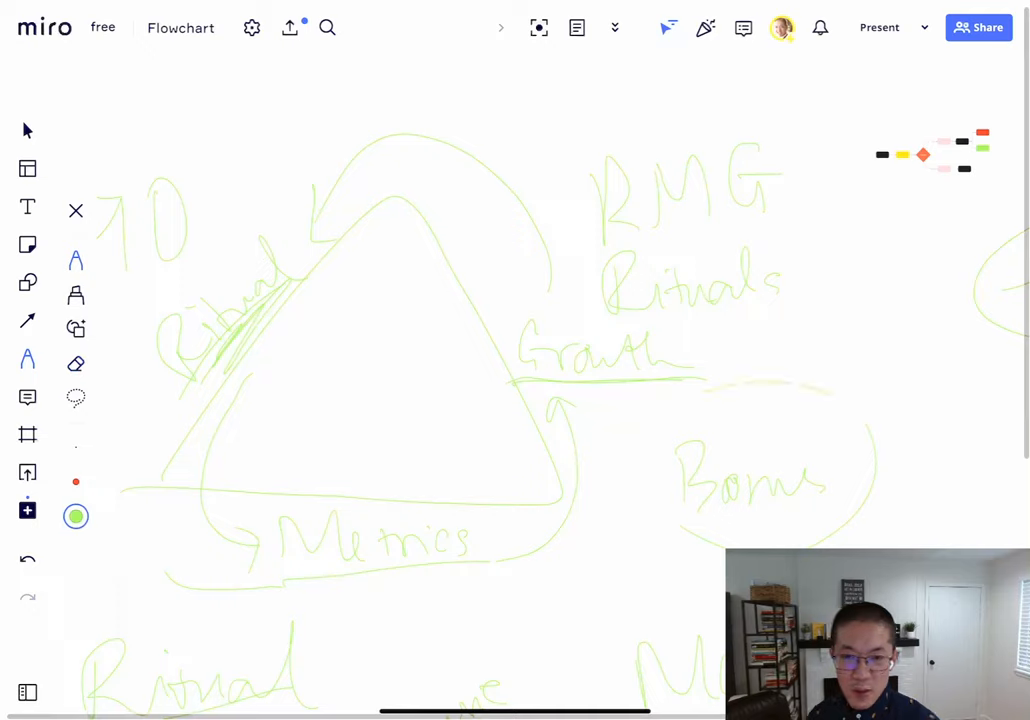
drag(620, 410, 870, 530)
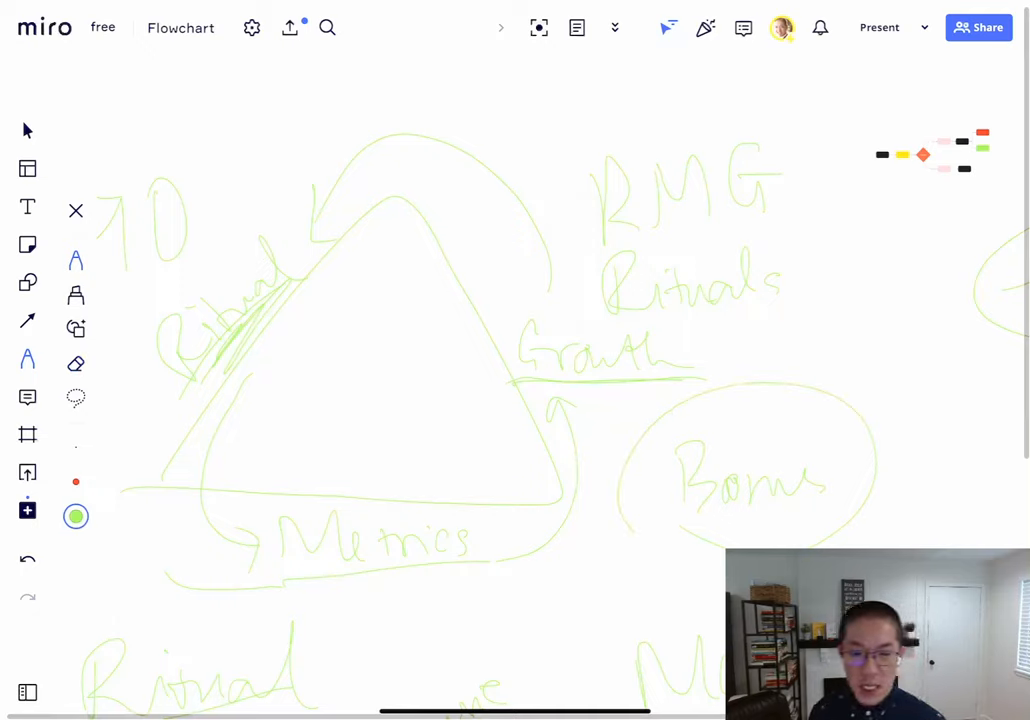